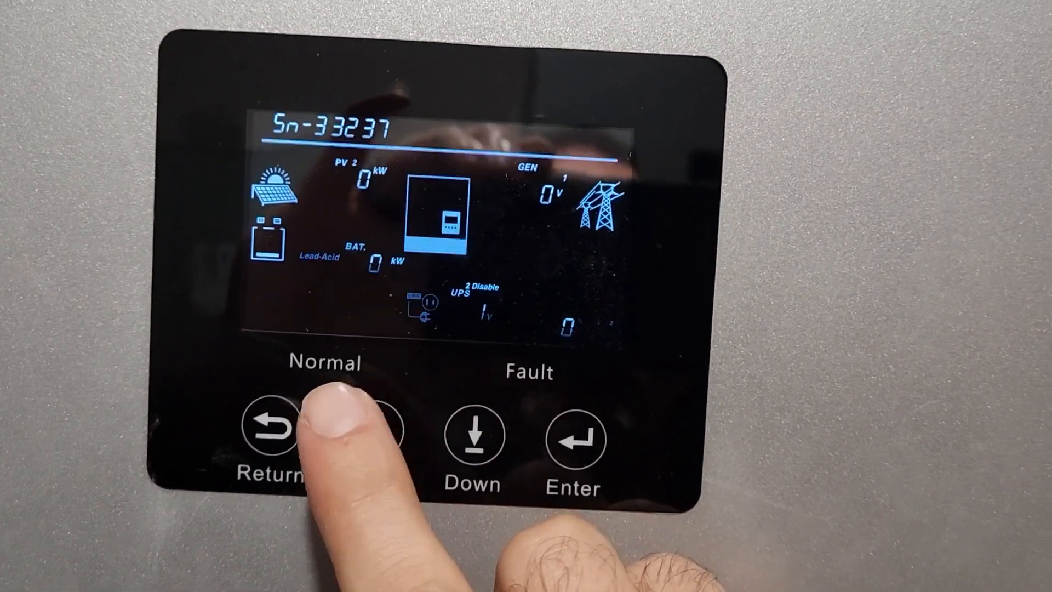
# Show the parallel status header reading IP-H:P 1:1, identifying the units as host and slave in phase one
pyautogui.click(355, 439)
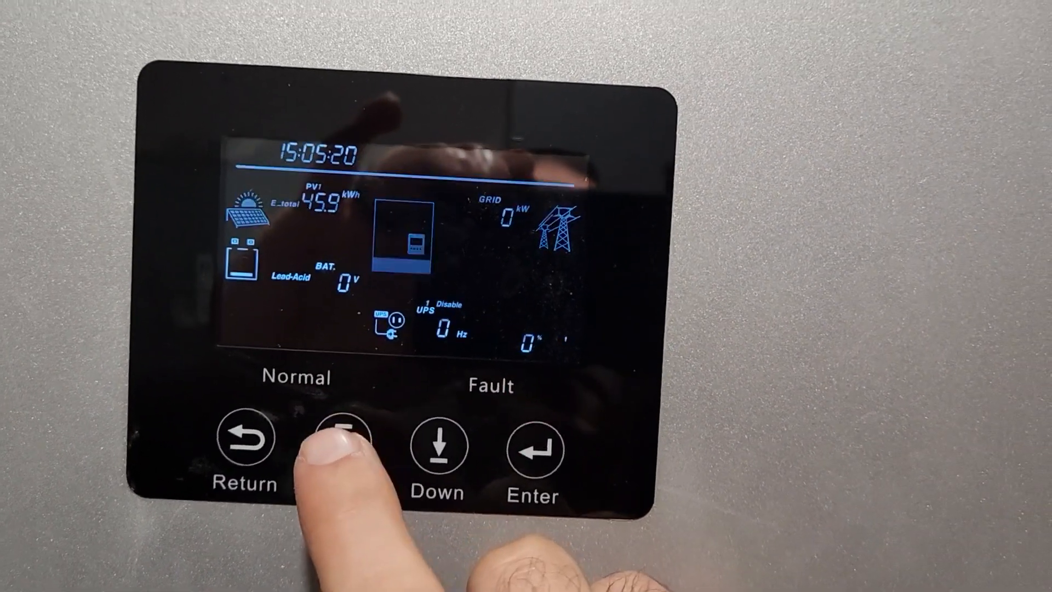
pyautogui.click(335, 447)
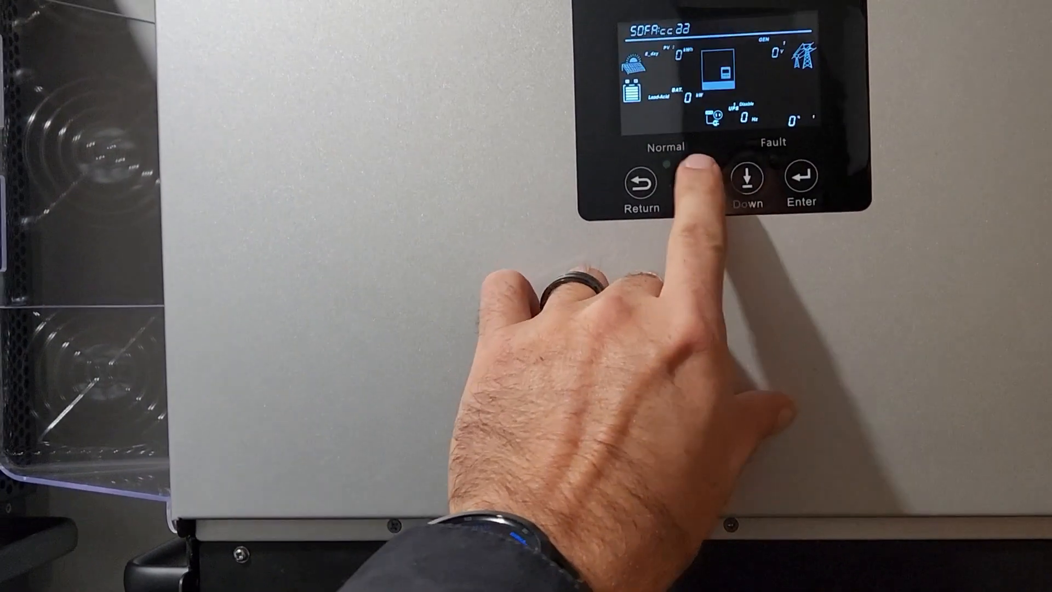
pyautogui.click(747, 177)
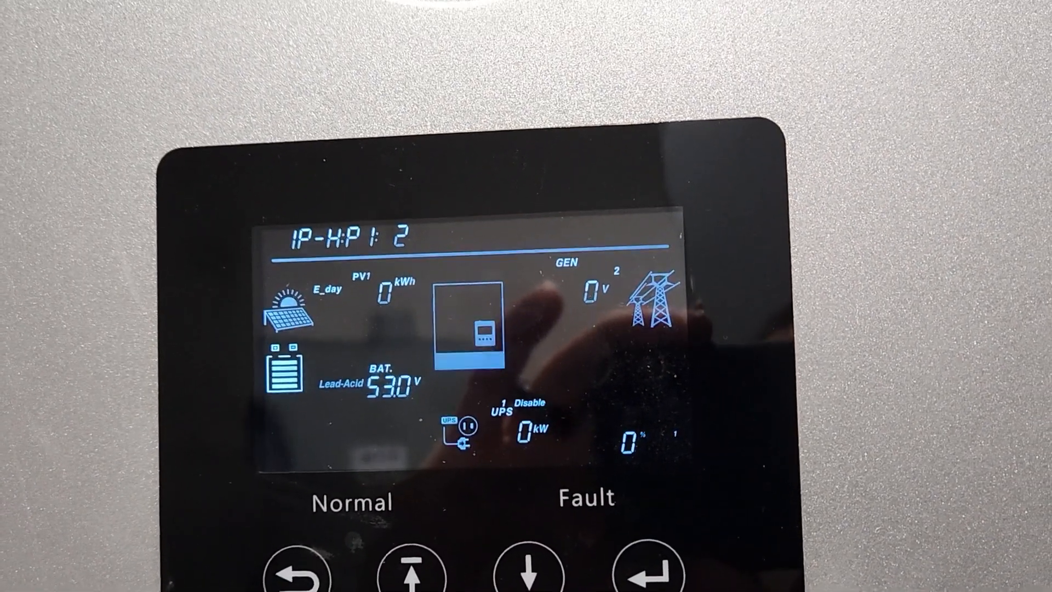
pyautogui.click(528, 566)
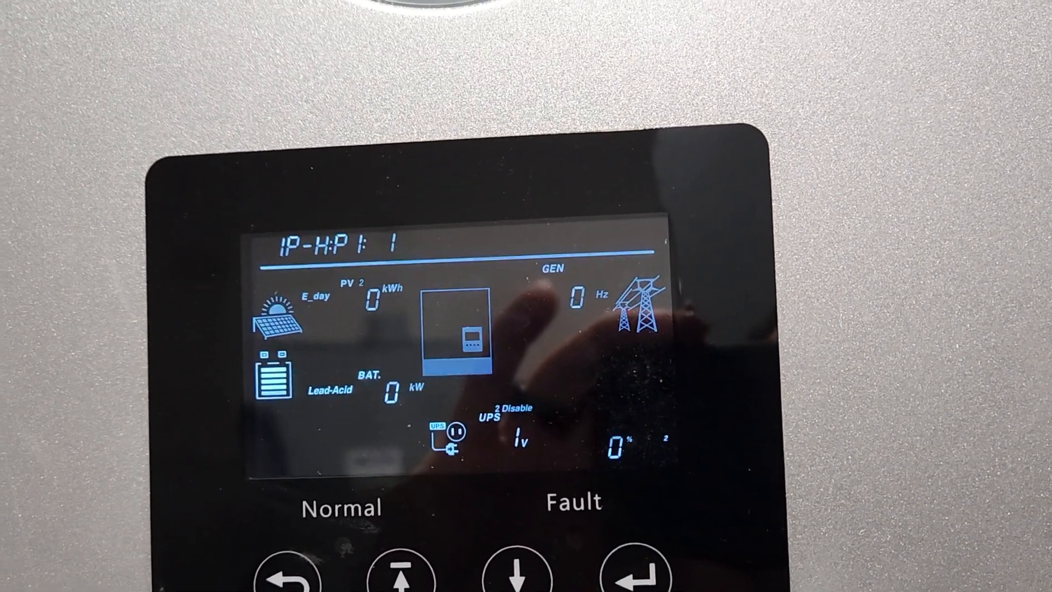